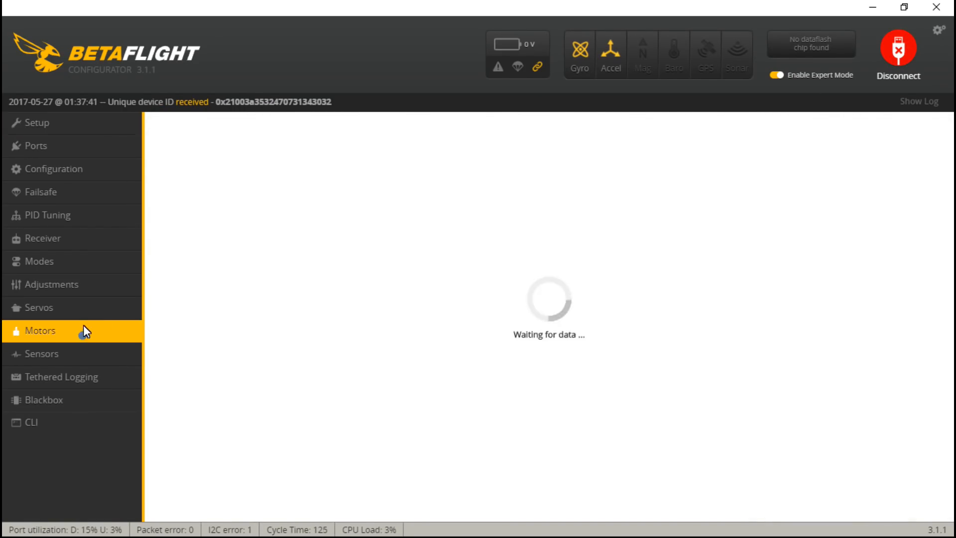
Step: Spin-test motors 4 and 3 in Betaflight's Motors tab, then close the configurator
{"action": "left_click", "coordinate": [40, 329]}
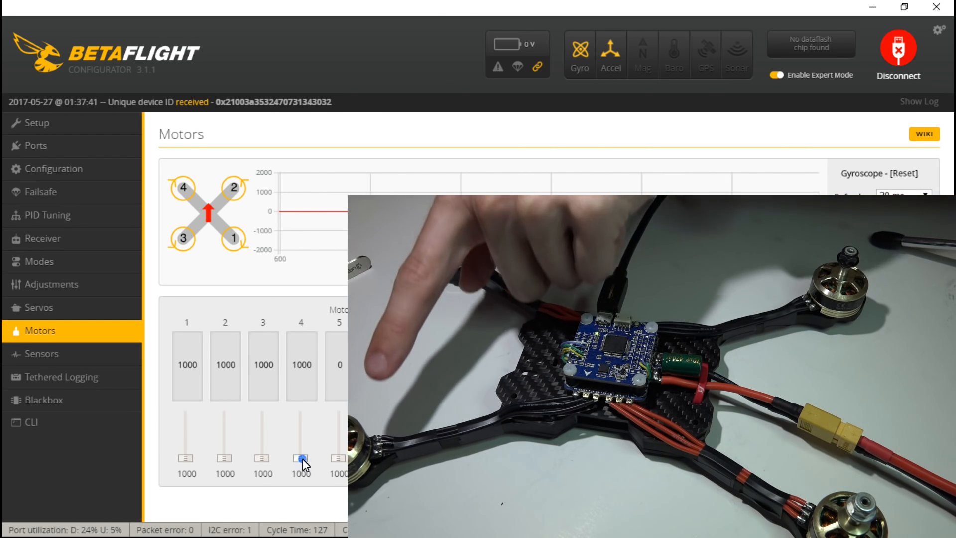
{"action": "left_click_drag", "start_coordinate": [301, 458], "coordinate": [301, 454]}
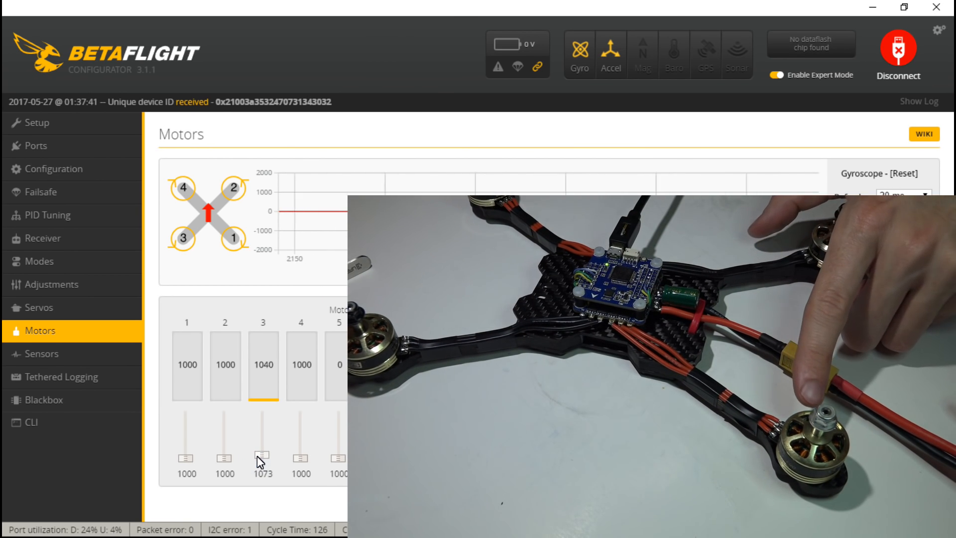
{"action": "left_click_drag", "start_coordinate": [262, 454], "coordinate": [262, 445]}
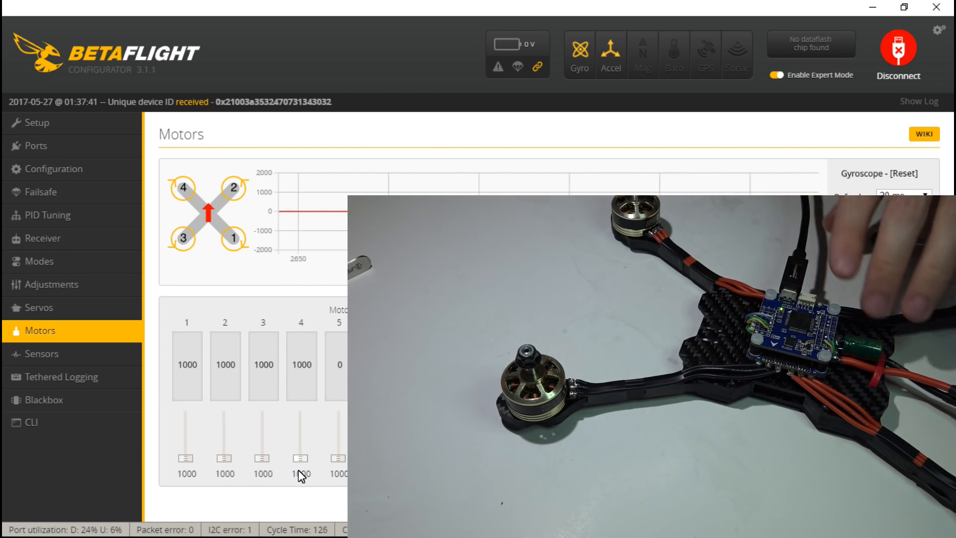
{"action": "left_click", "coordinate": [897, 54]}
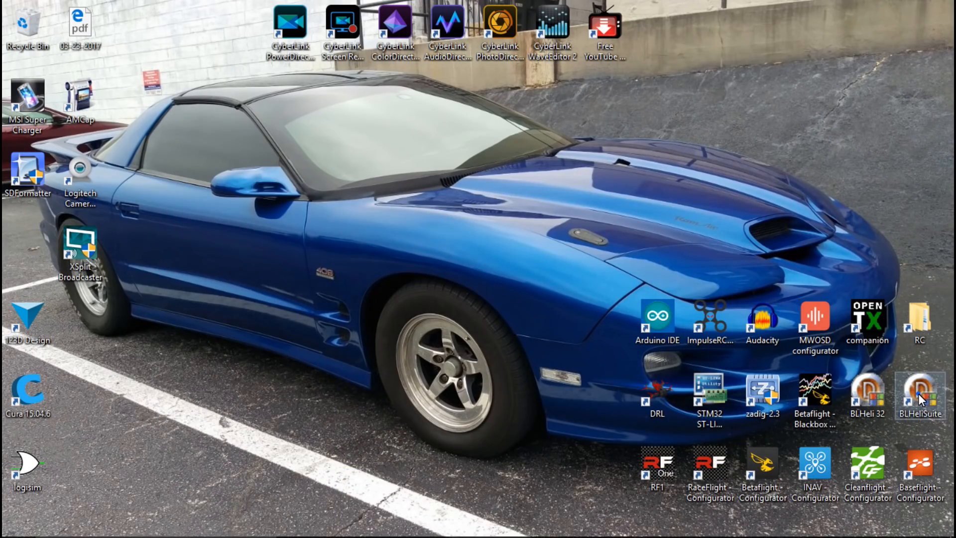
Step: Launch BLHeliSuite, connect to the ESCs on COM6 and read the current setup
{"action": "double_click", "coordinate": [919, 396]}
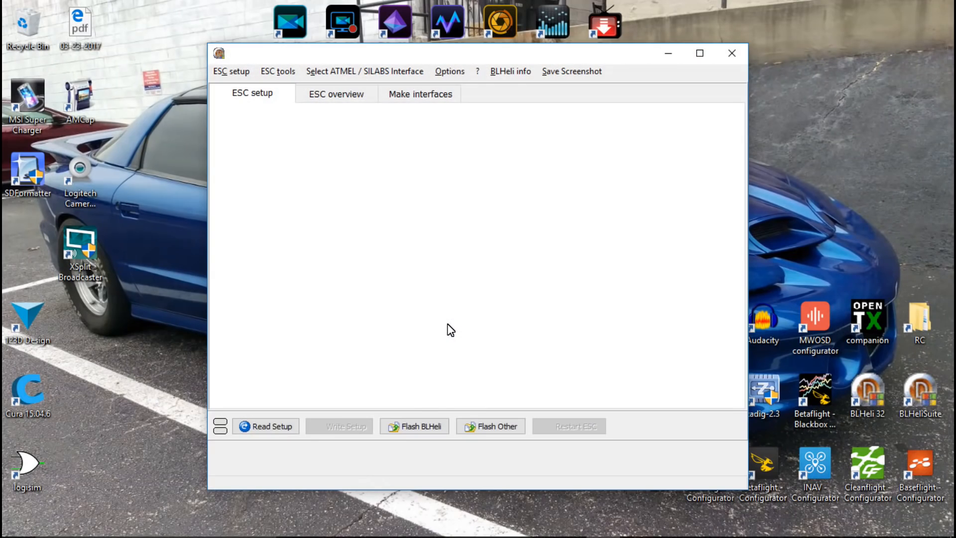
{"action": "left_click", "coordinate": [271, 425]}
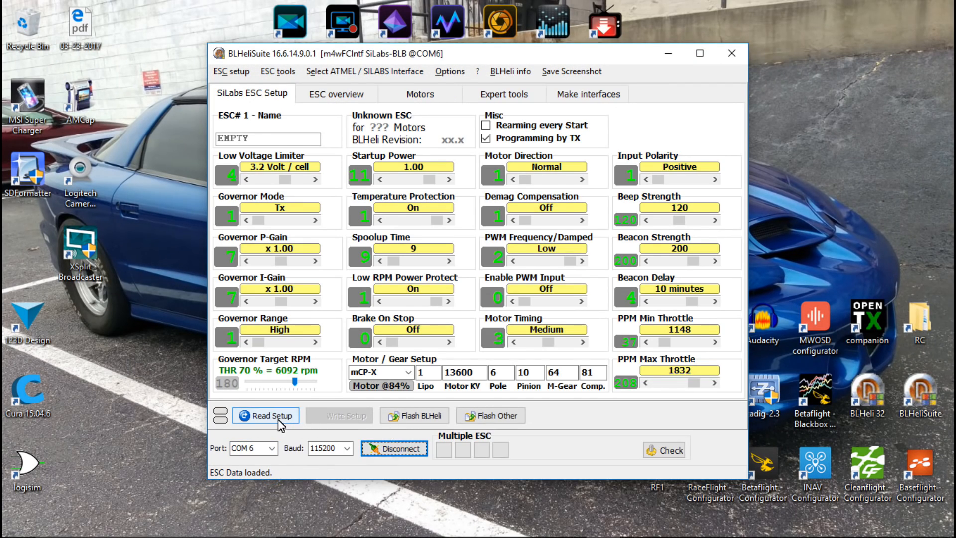
{"action": "left_click", "coordinate": [265, 416]}
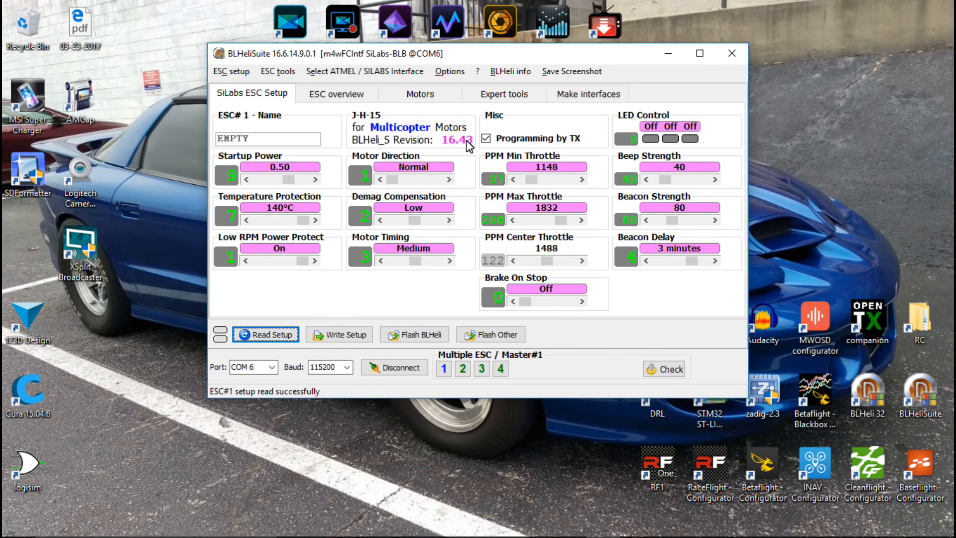
{"action": "mouse_move", "coordinate": [523, 246]}
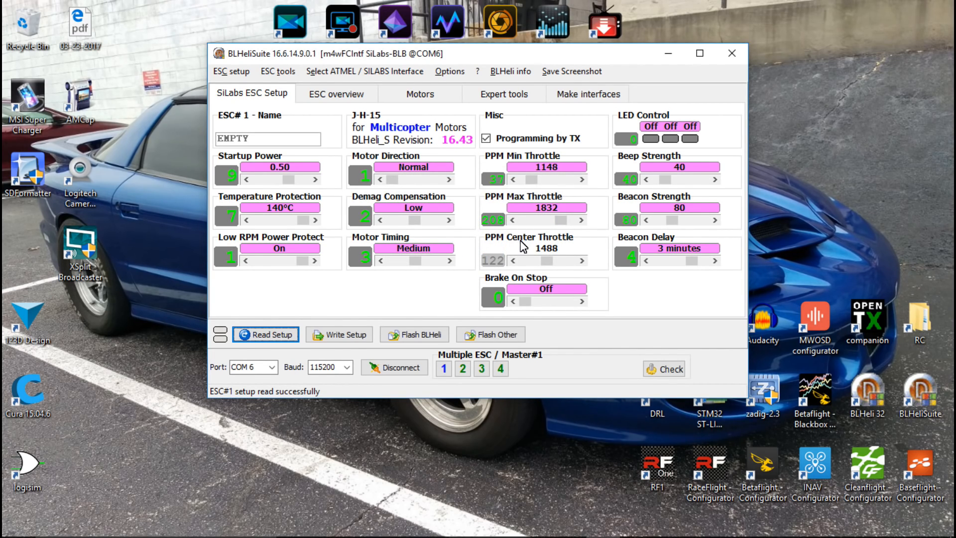
{"action": "mouse_move", "coordinate": [457, 298]}
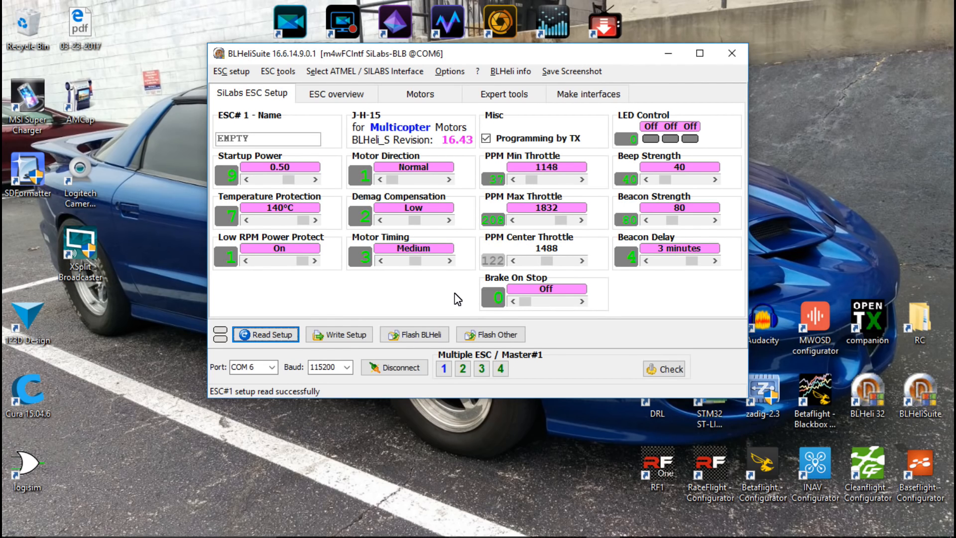
{"action": "mouse_move", "coordinate": [424, 297]}
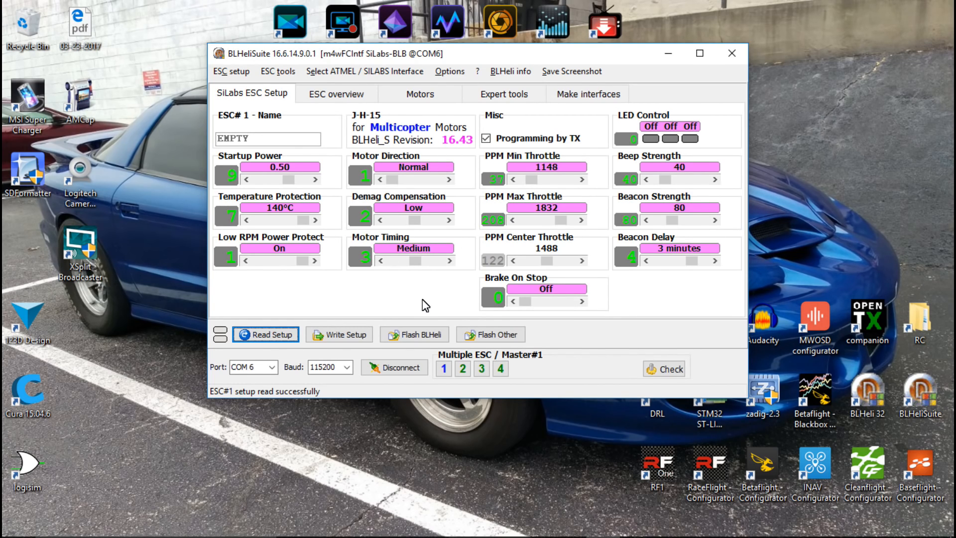
{"action": "mouse_move", "coordinate": [439, 270]}
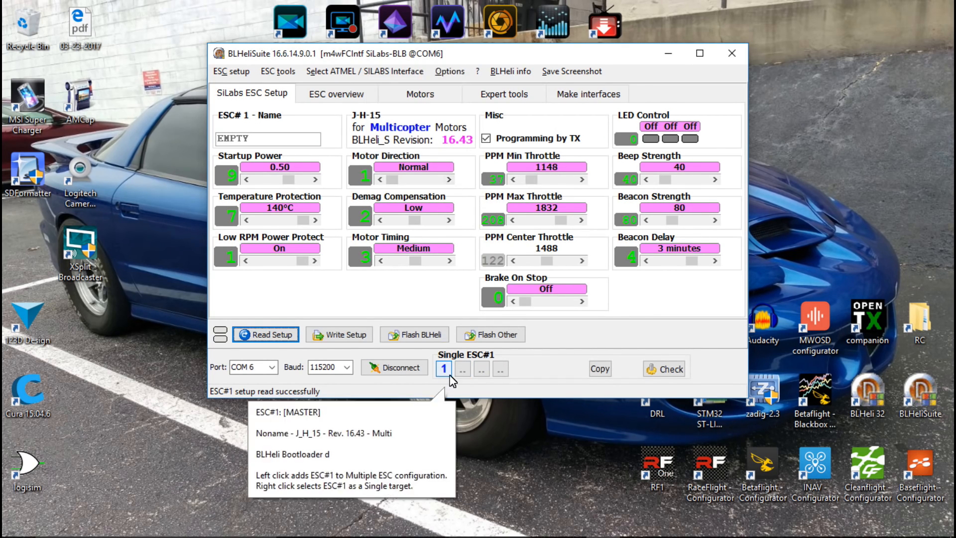
Step: Select ESC 1 alone and set its motor direction to Reversed
{"action": "left_click", "coordinate": [443, 368]}
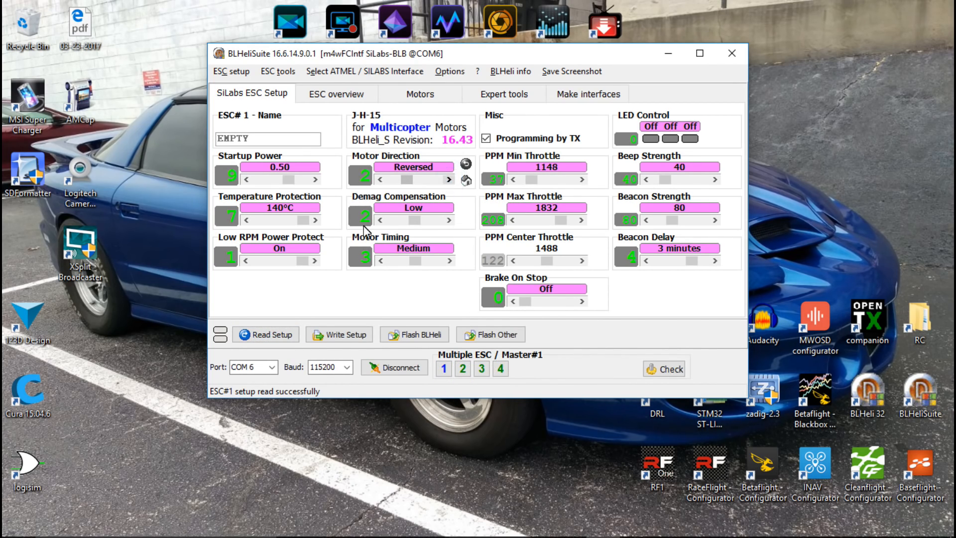
{"action": "left_click", "coordinate": [339, 335]}
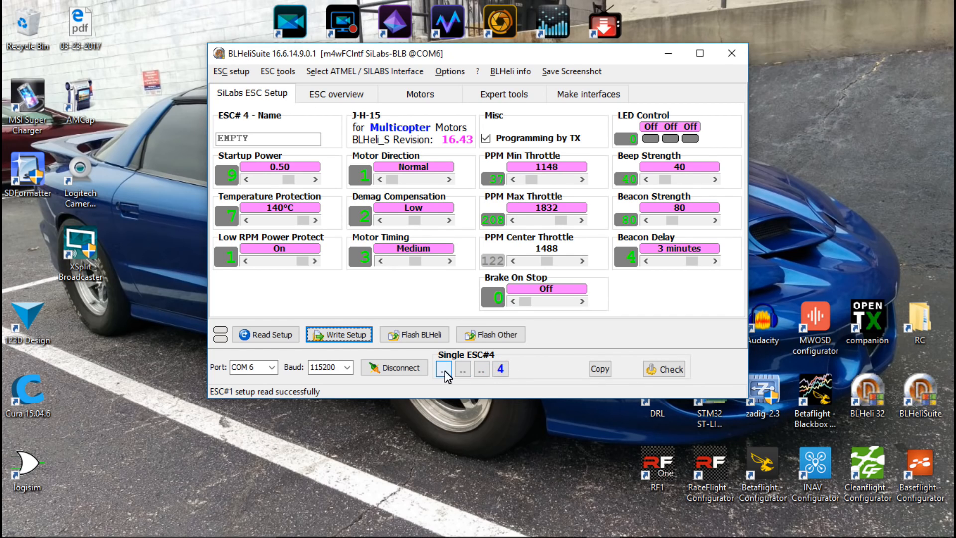
{"action": "left_click", "coordinate": [443, 367]}
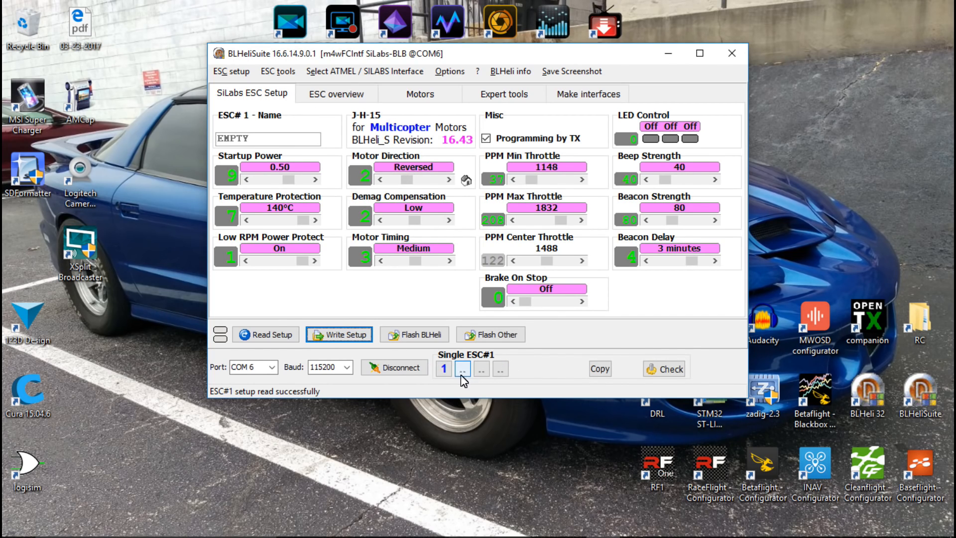
{"action": "mouse_move", "coordinate": [463, 368]}
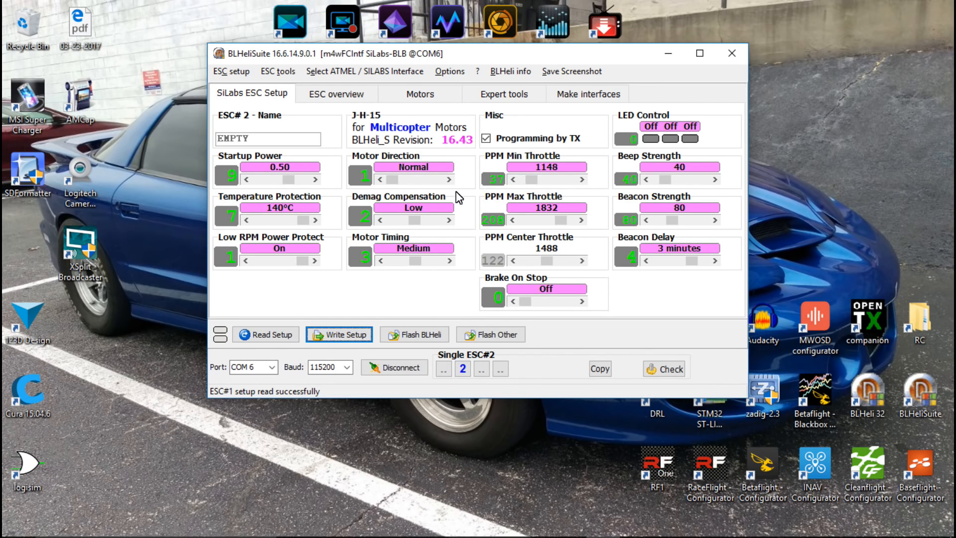
Step: Set ESC 2's motor direction to Reversed and write the setup to the ESCs
{"action": "left_click", "coordinate": [412, 166]}
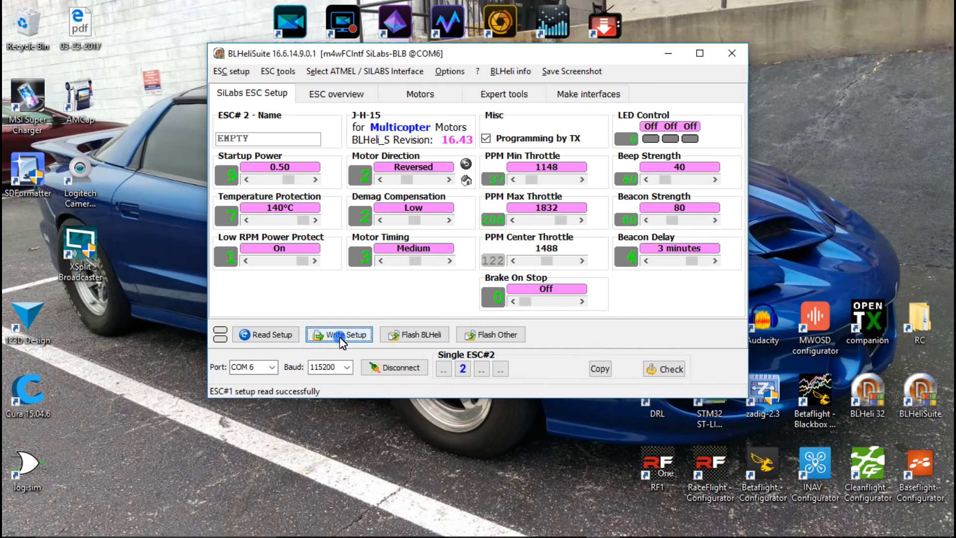
{"action": "left_click", "coordinate": [482, 368]}
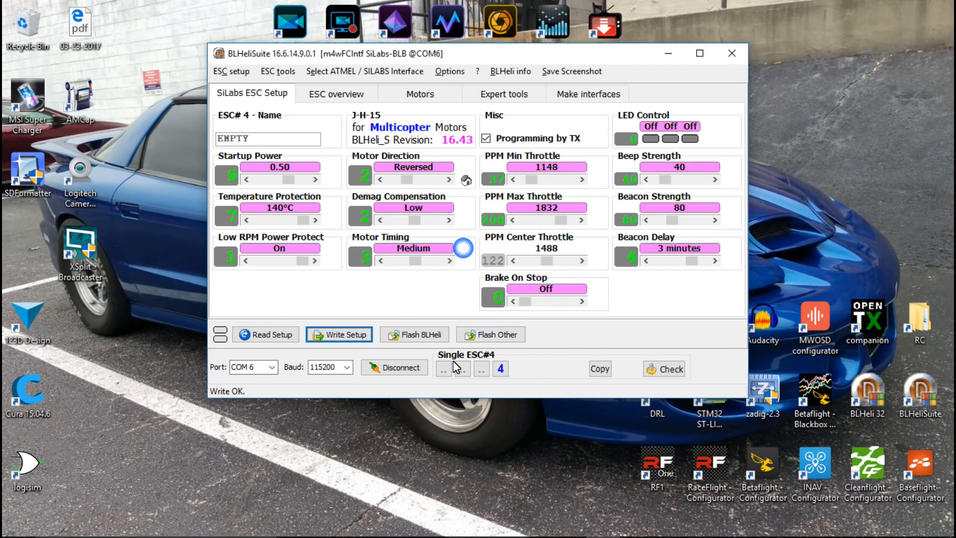
{"action": "left_click", "coordinate": [482, 368]}
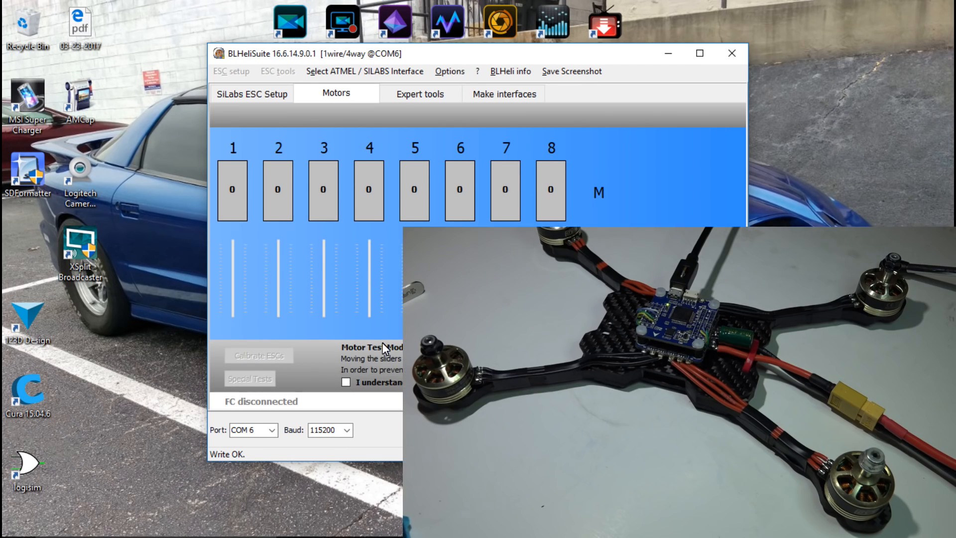
Step: Acknowledge the safety warning, then spin motor 1 up to 1146 and back to idle
{"action": "left_click", "coordinate": [346, 382]}
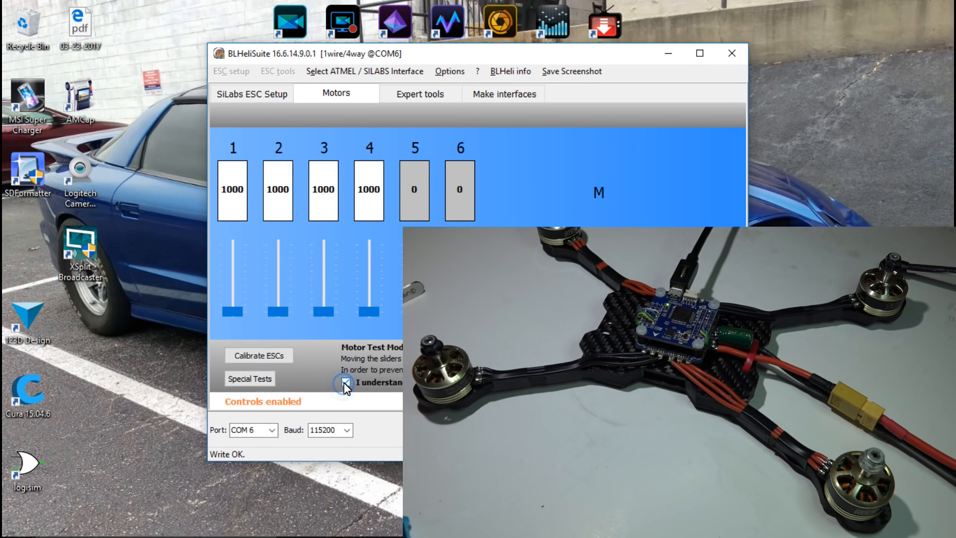
{"action": "left_click", "coordinate": [346, 382]}
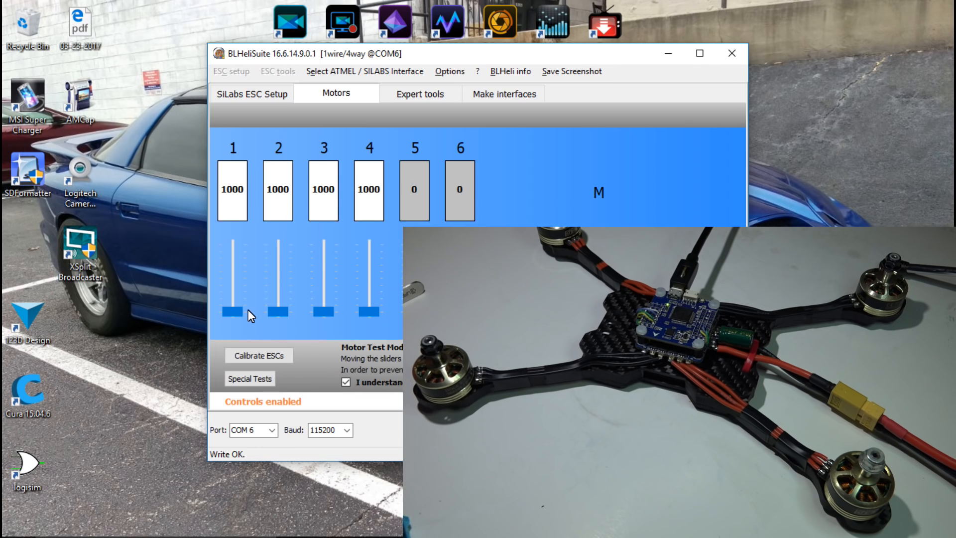
{"action": "left_click_drag", "start_coordinate": [232, 313], "coordinate": [232, 314]}
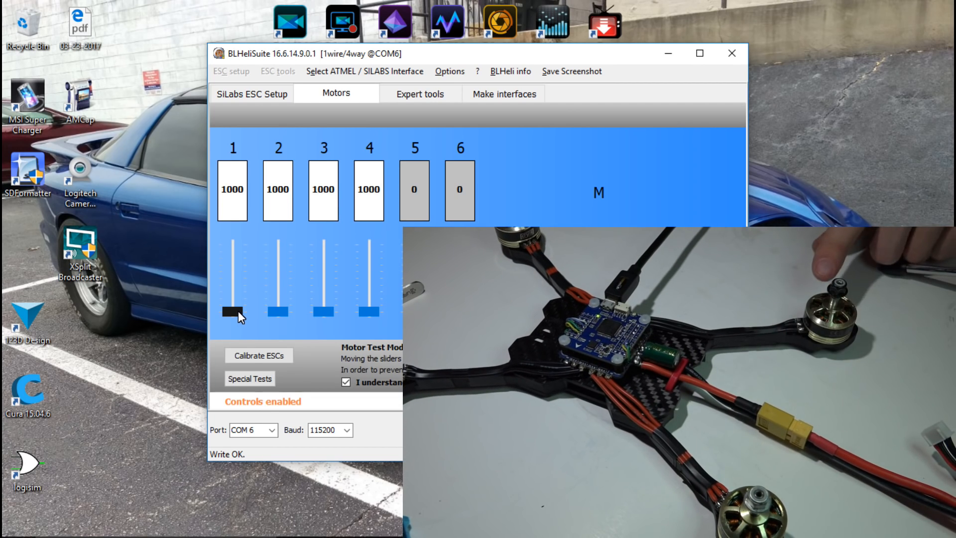
{"action": "left_click_drag", "start_coordinate": [232, 312], "coordinate": [233, 302]}
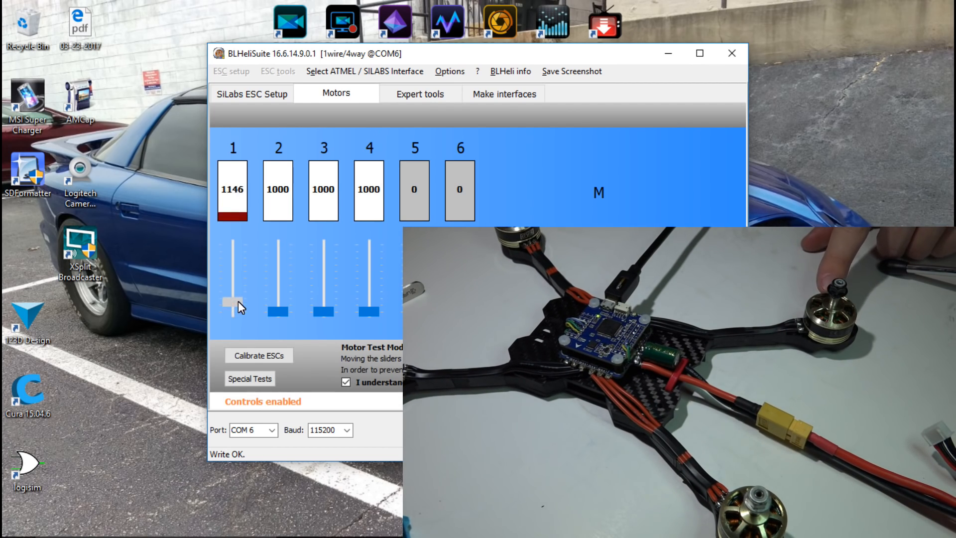
{"action": "left_click_drag", "start_coordinate": [229, 302], "coordinate": [229, 312]}
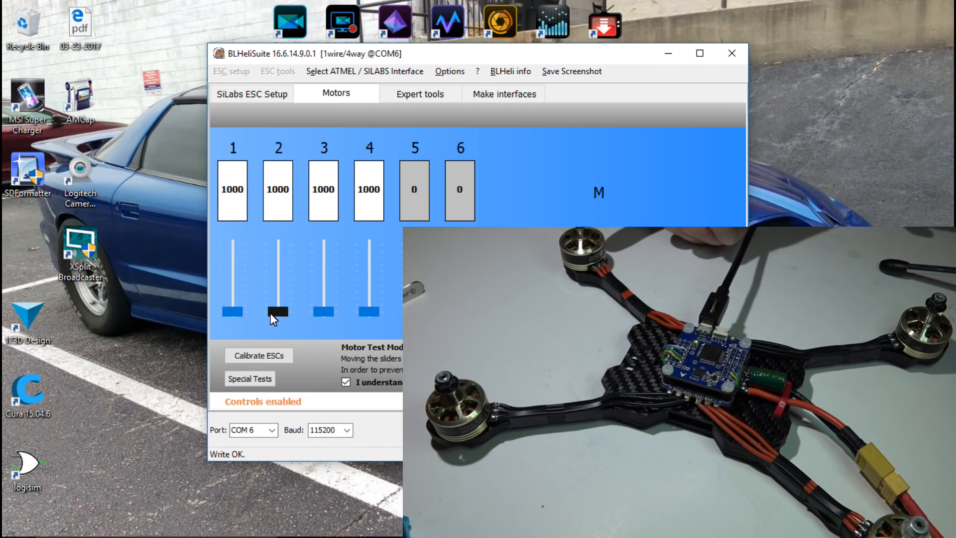
Step: Spin motors 2, 3 and 4 in turn to confirm their rotation
{"action": "left_click_drag", "start_coordinate": [276, 312], "coordinate": [277, 302]}
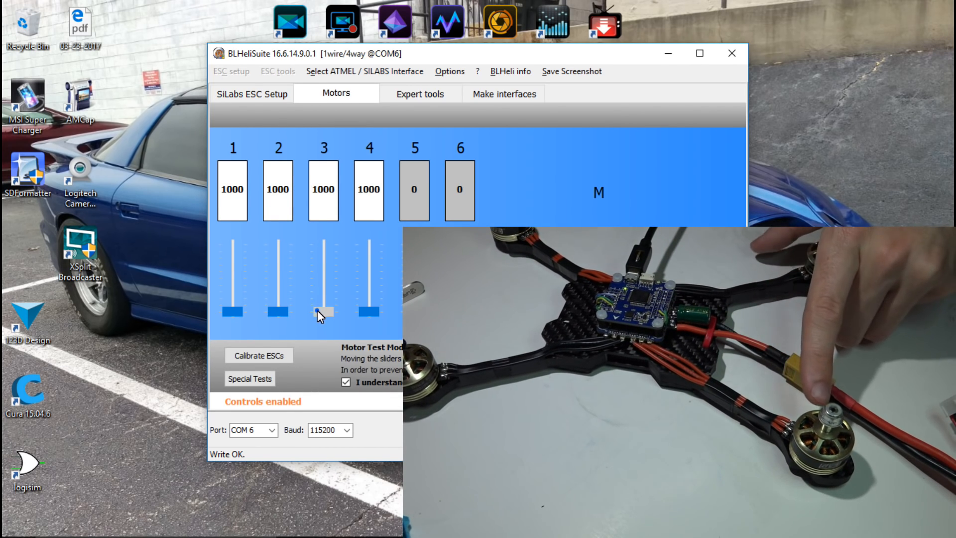
{"action": "left_click_drag", "start_coordinate": [321, 316], "coordinate": [322, 305]}
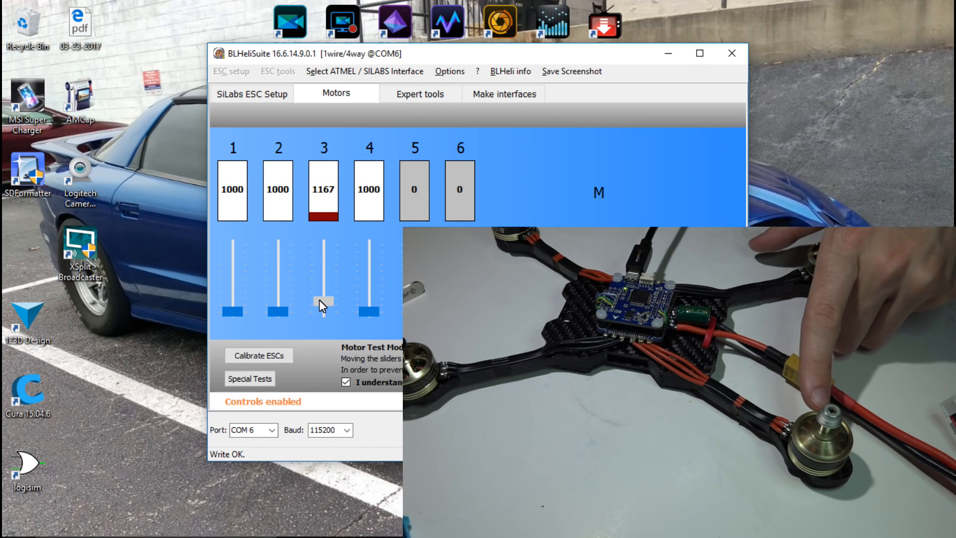
{"action": "left_click_drag", "start_coordinate": [323, 299], "coordinate": [323, 312]}
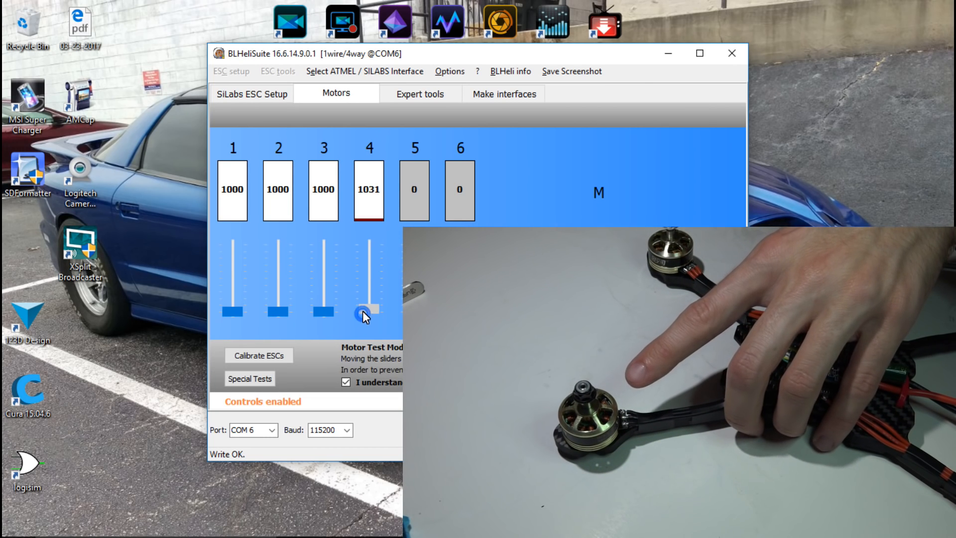
{"action": "left_click_drag", "start_coordinate": [363, 316], "coordinate": [369, 299]}
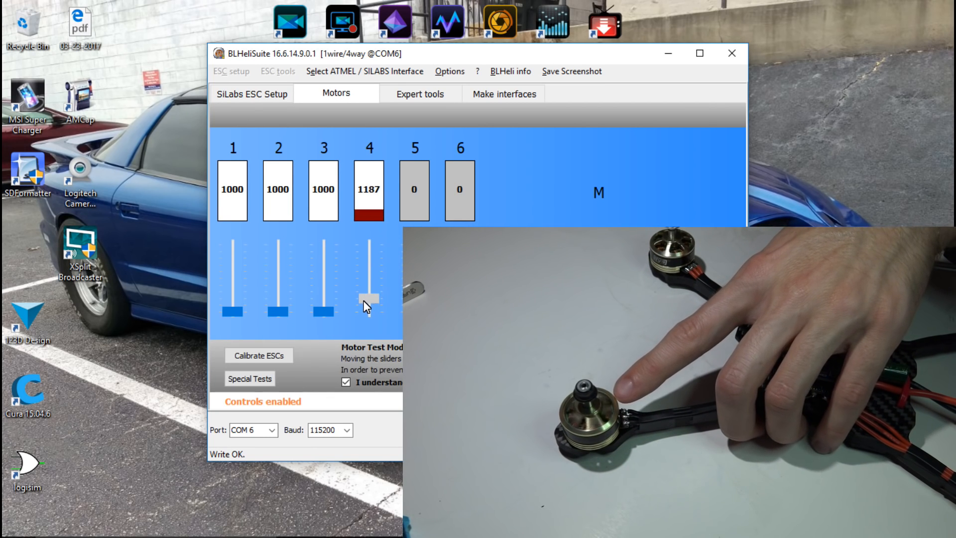